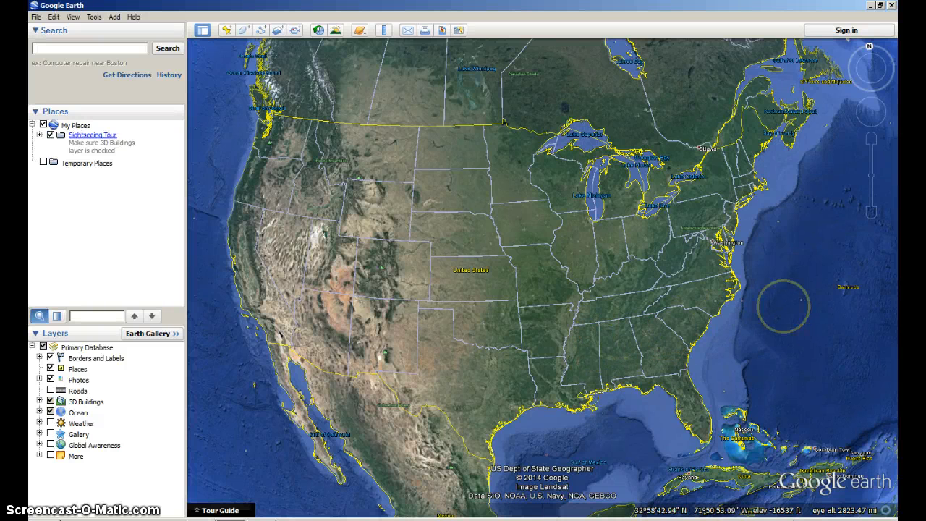
- Open the Ruler tool with Map Length set to Miles
click(379, 29)
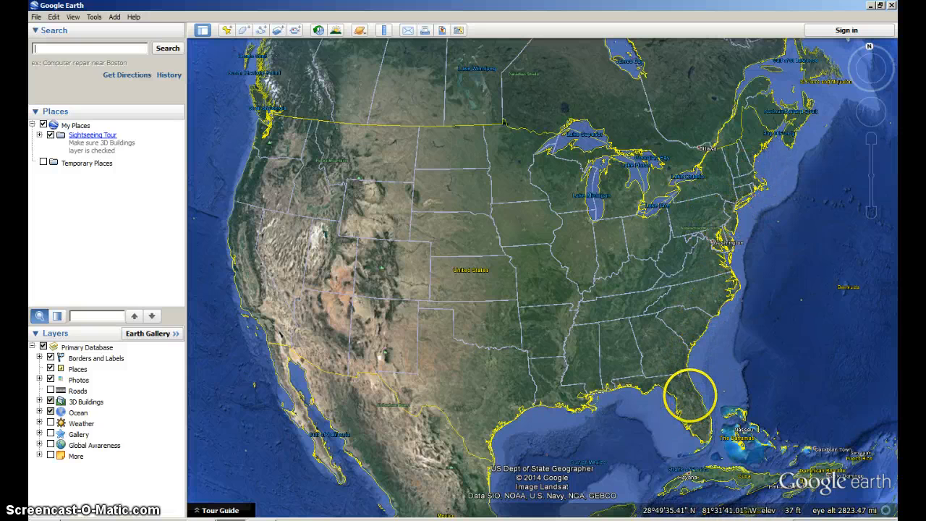
mouse_move(246, 218)
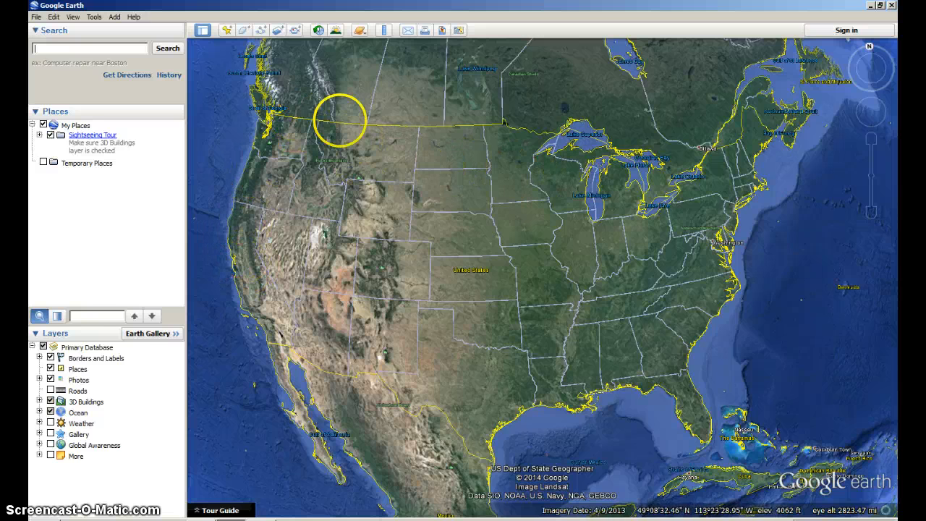
click(378, 29)
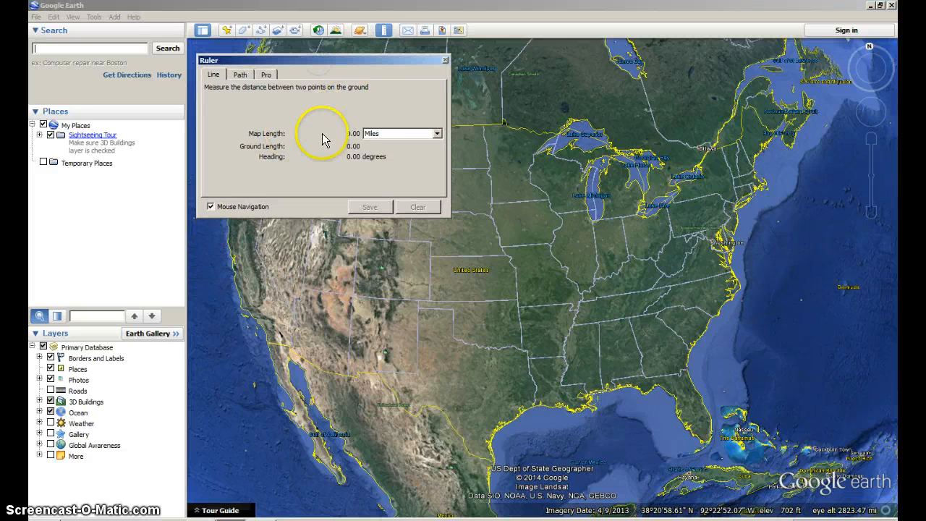
mouse_move(436, 140)
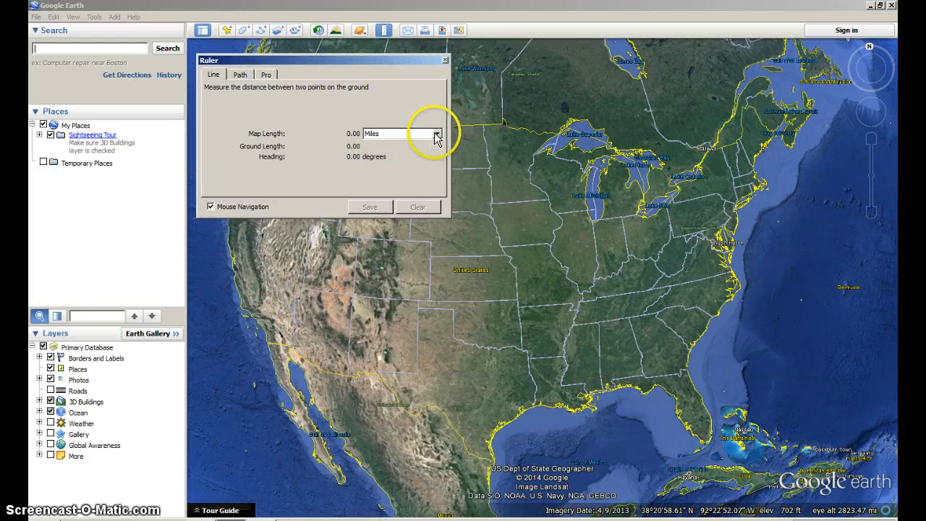
click(437, 133)
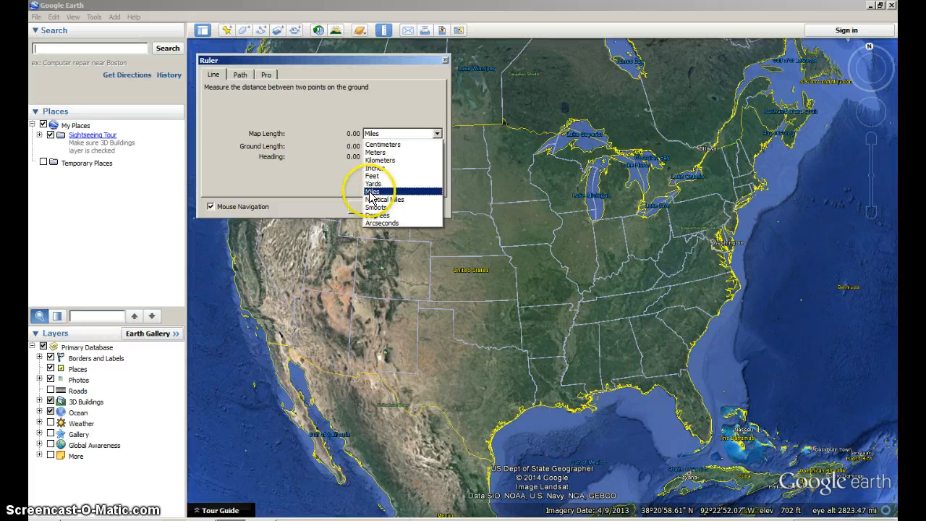
click(371, 190)
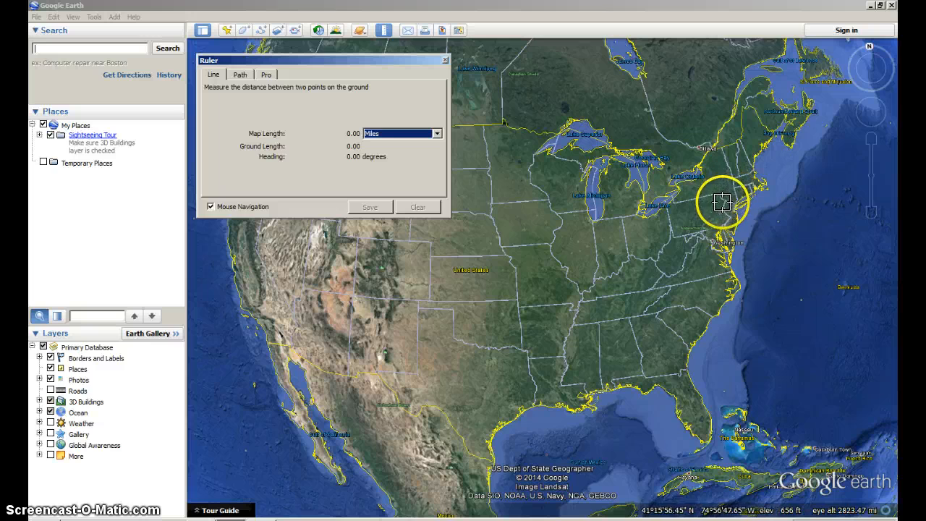
mouse_move(731, 216)
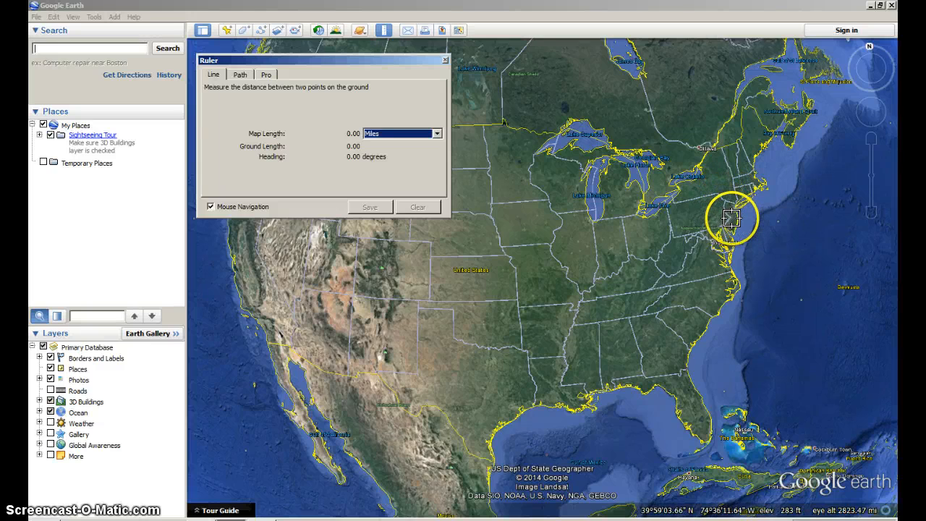
- Zoom to New Jersey to anchor the ruler's starting point
scroll(down, 3)
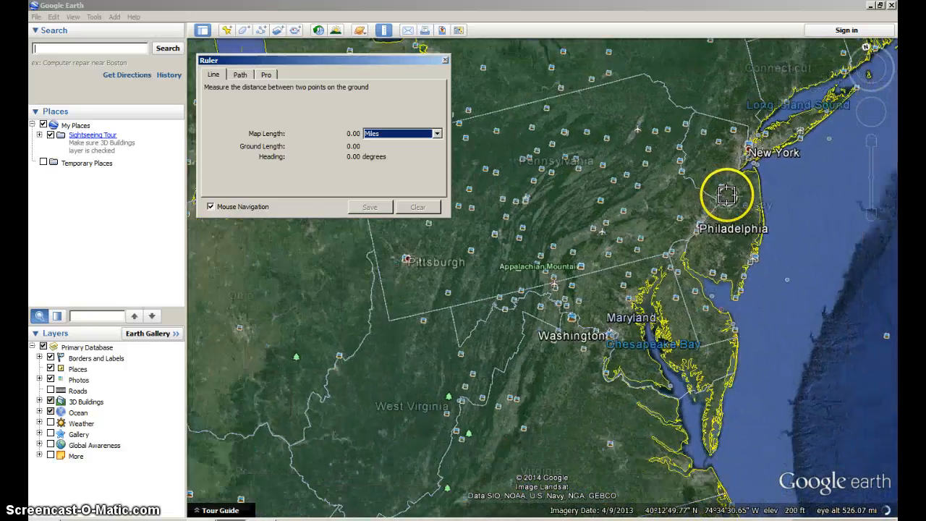
scroll(down, 3)
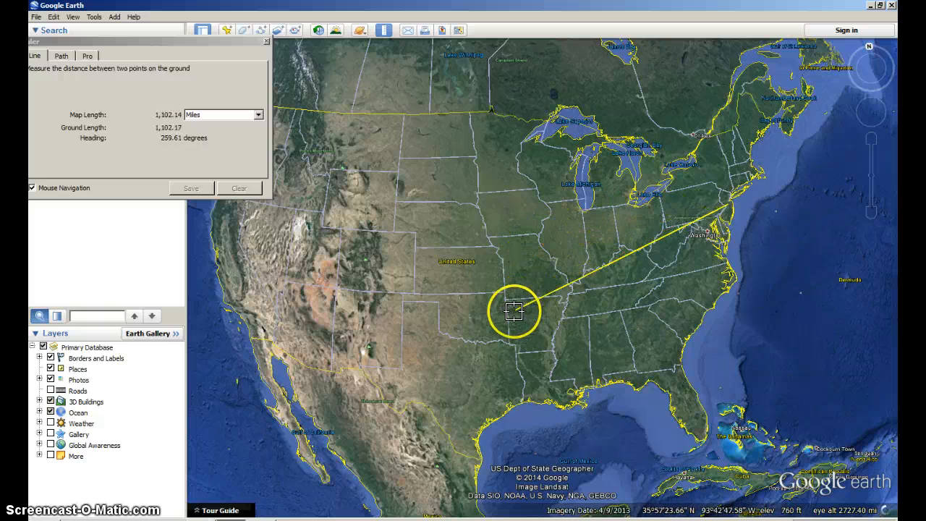
- Move the ruler end to Florida, then California, and fix it at Bermuda (~756 miles)
drag(514, 311, 675, 400)
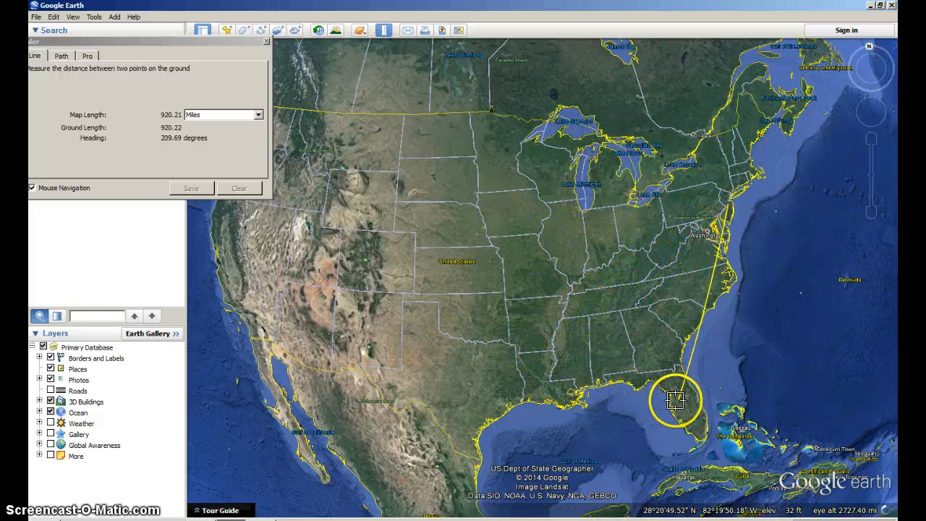
drag(674, 400, 220, 239)
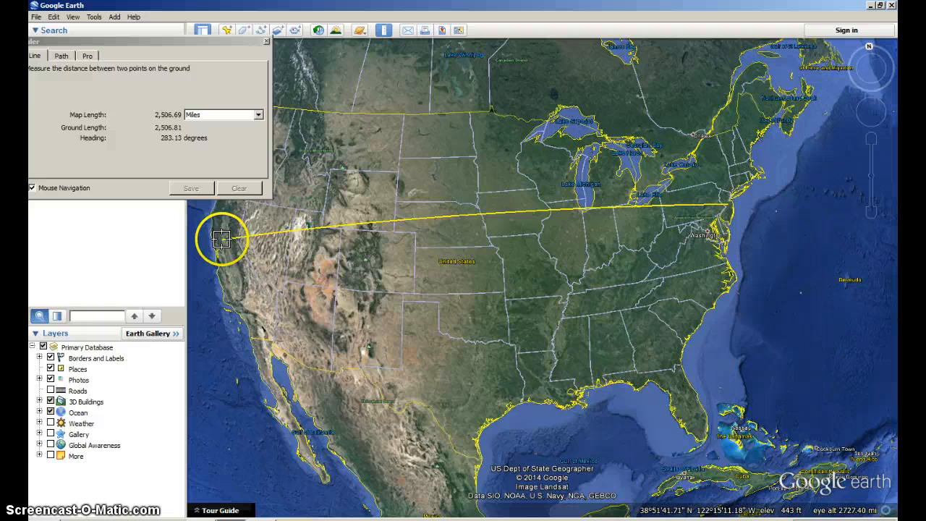
drag(222, 238, 228, 253)
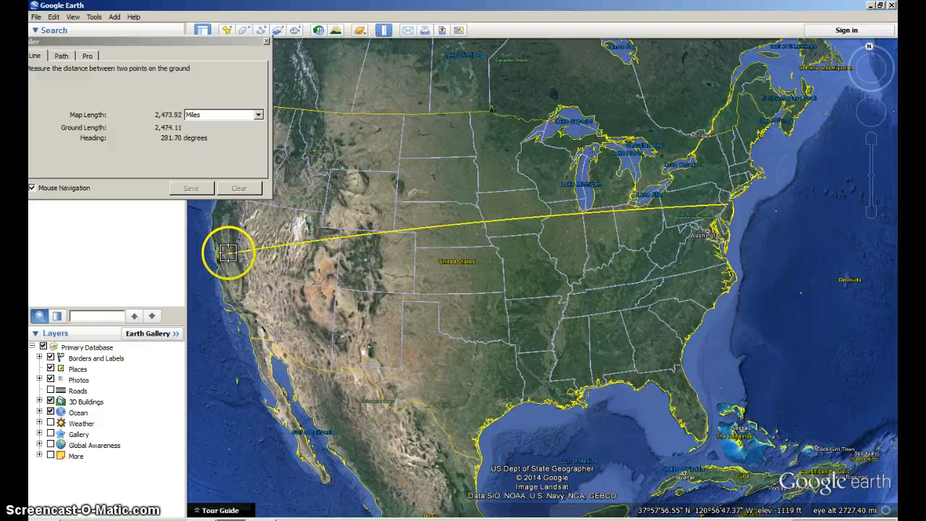
drag(228, 253, 235, 282)
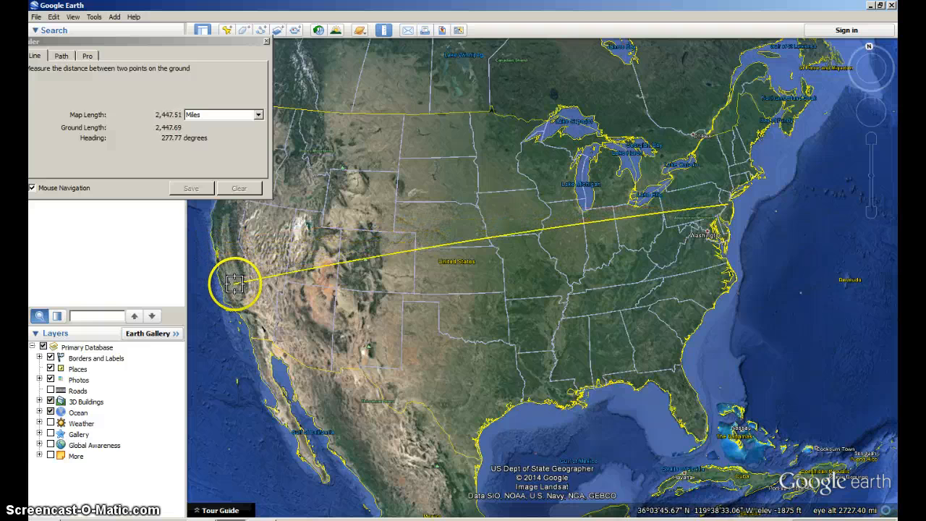
drag(235, 282, 215, 228)
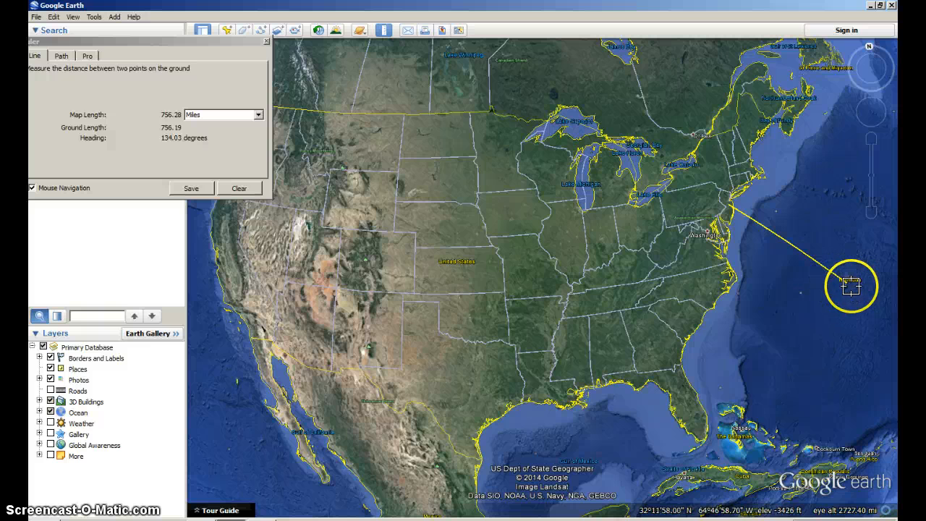
drag(851, 285, 625, 208)
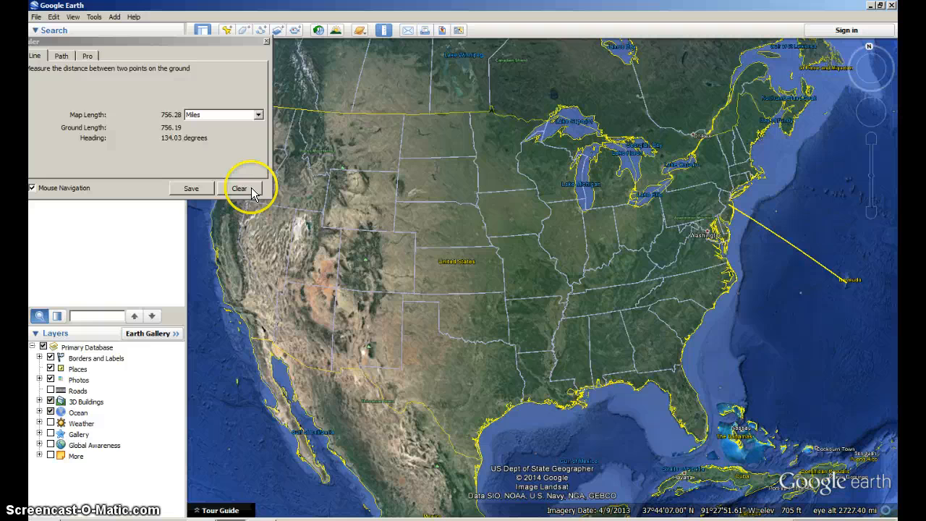
- Clear the Bermuda measurement from the Ruler
click(238, 188)
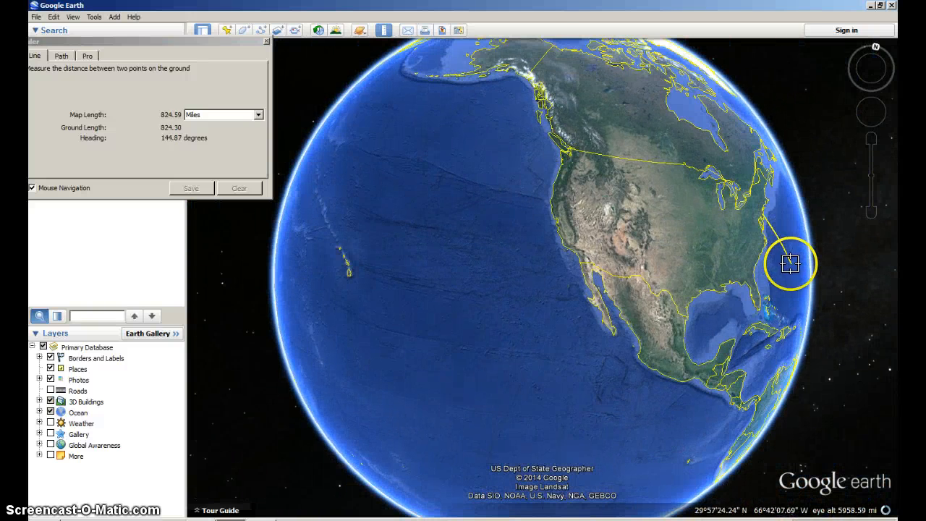
- Extend the ruler across the Atlantic to western Iberia, about 4,350 miles
drag(789, 262, 710, 208)
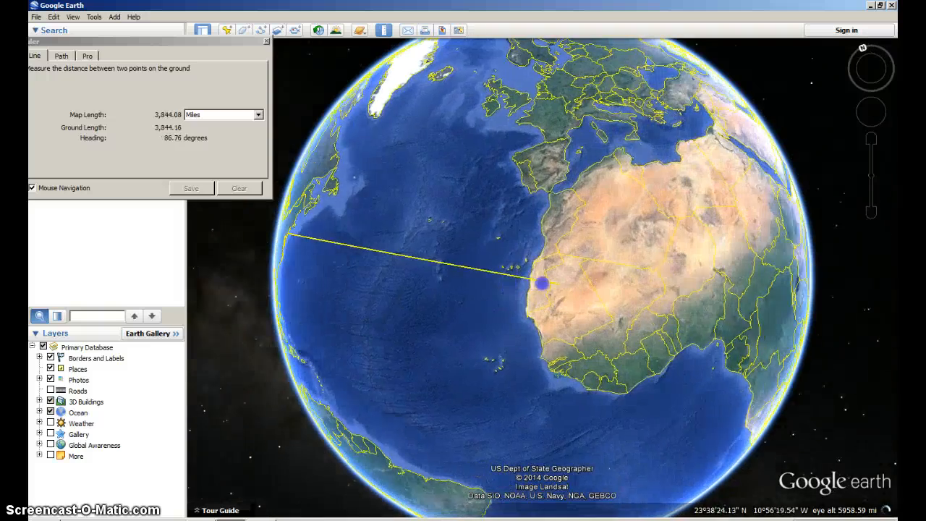
drag(539, 282, 583, 190)
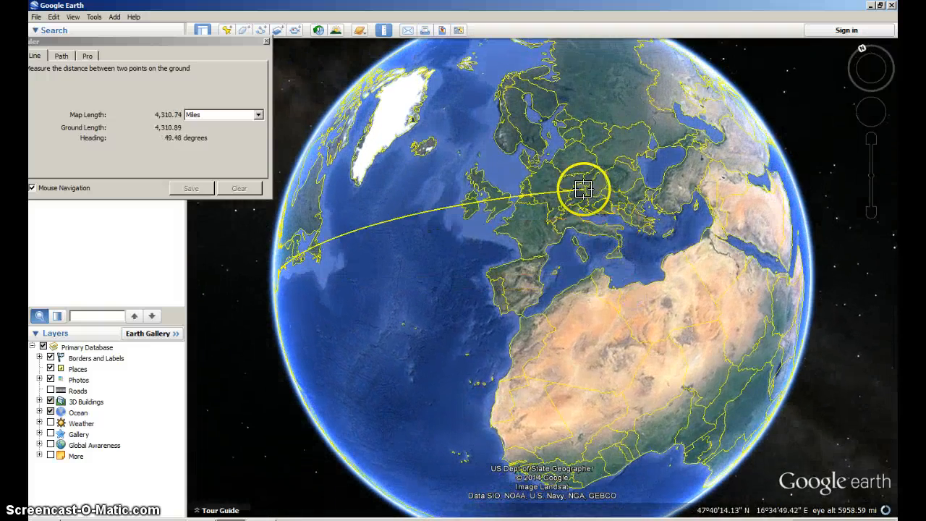
scroll(down, 3)
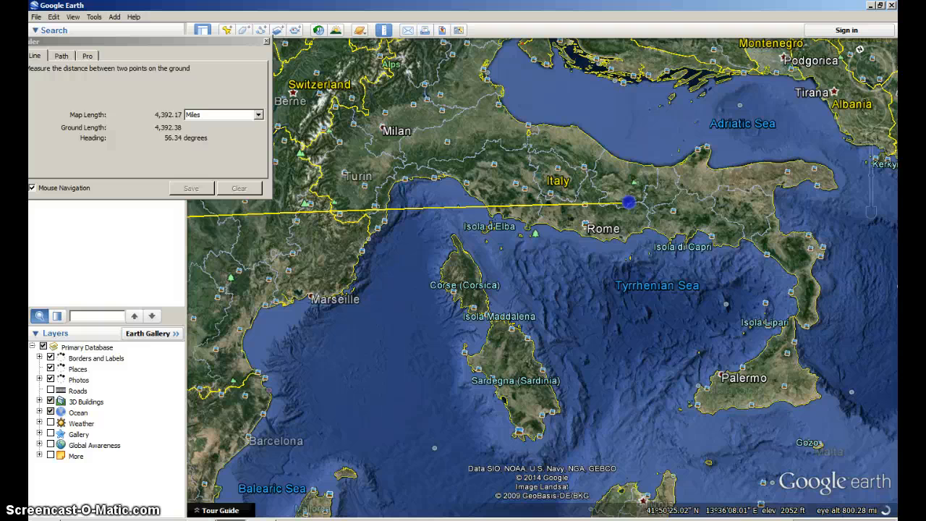
drag(628, 201, 596, 233)
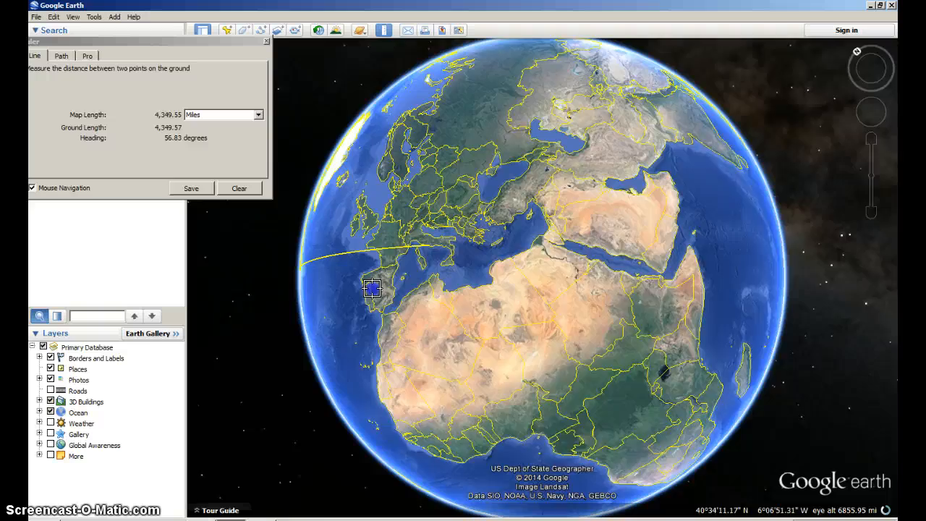
drag(373, 288, 617, 138)
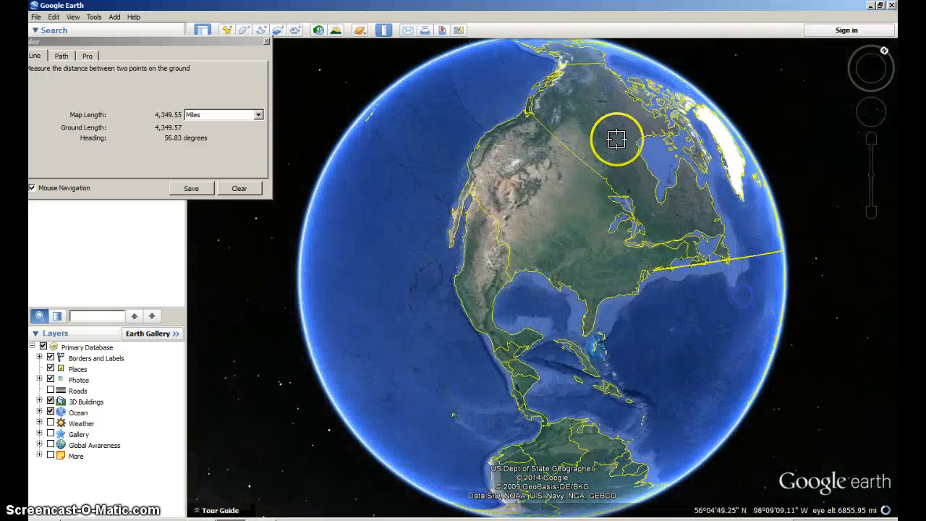
drag(617, 139, 583, 267)
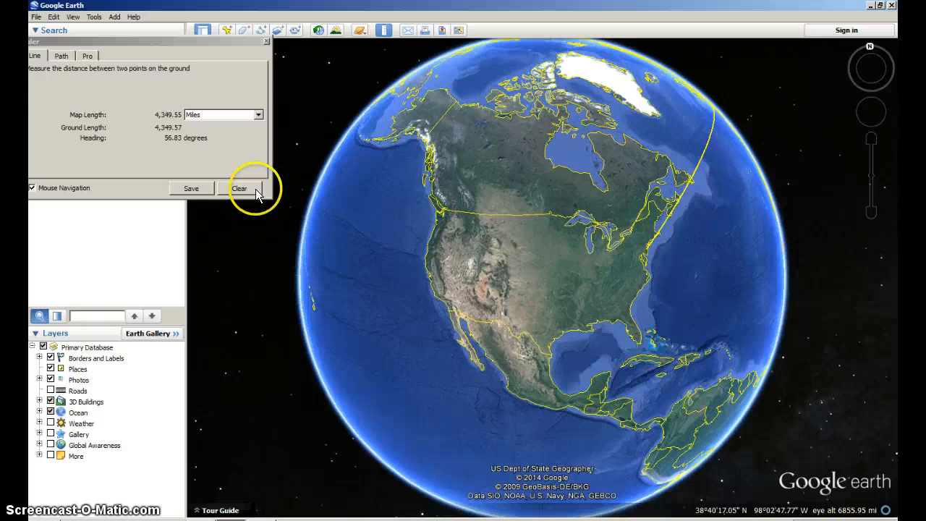
- Clear the transatlantic measurement from the Ruler
click(239, 188)
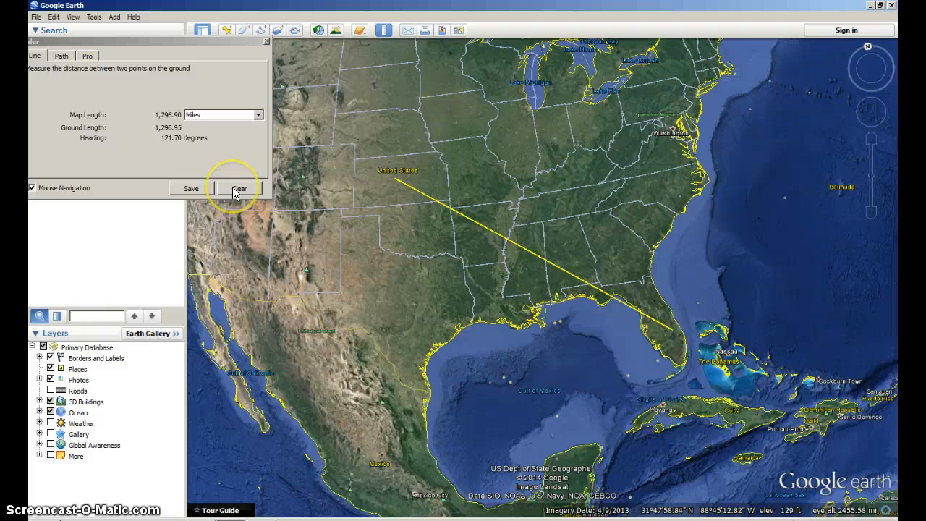
mouse_move(239, 188)
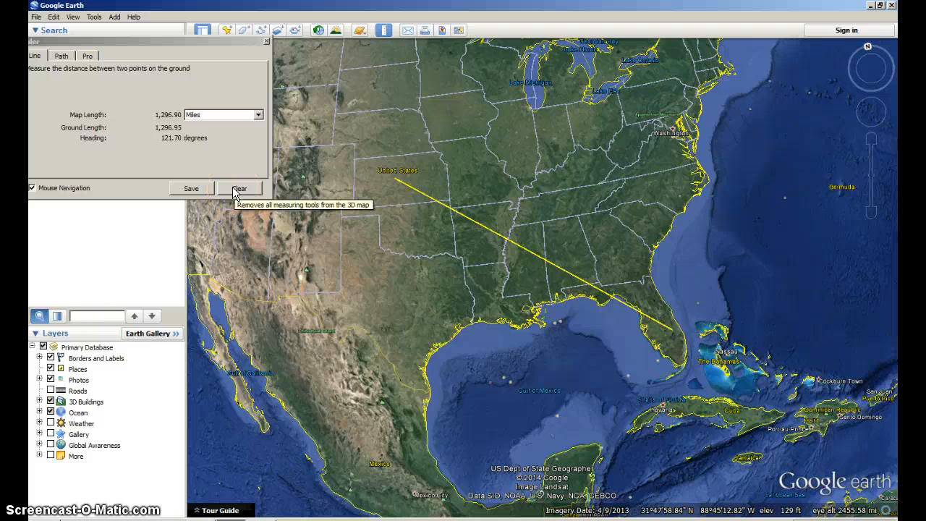